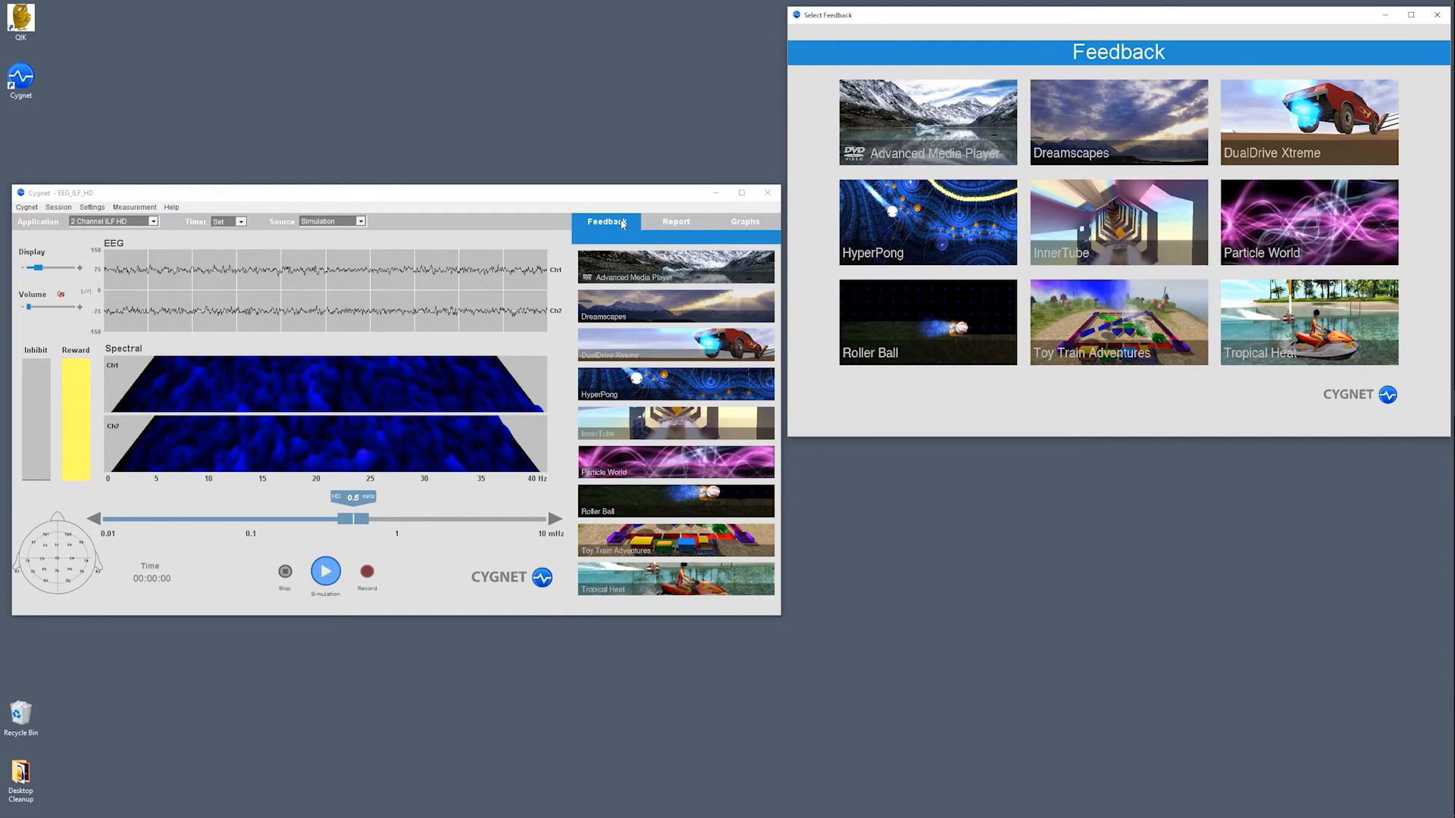
# Launch Advanced Media Player from the Feedback tab so its window and Effects panel appear
pyautogui.click(746, 221)
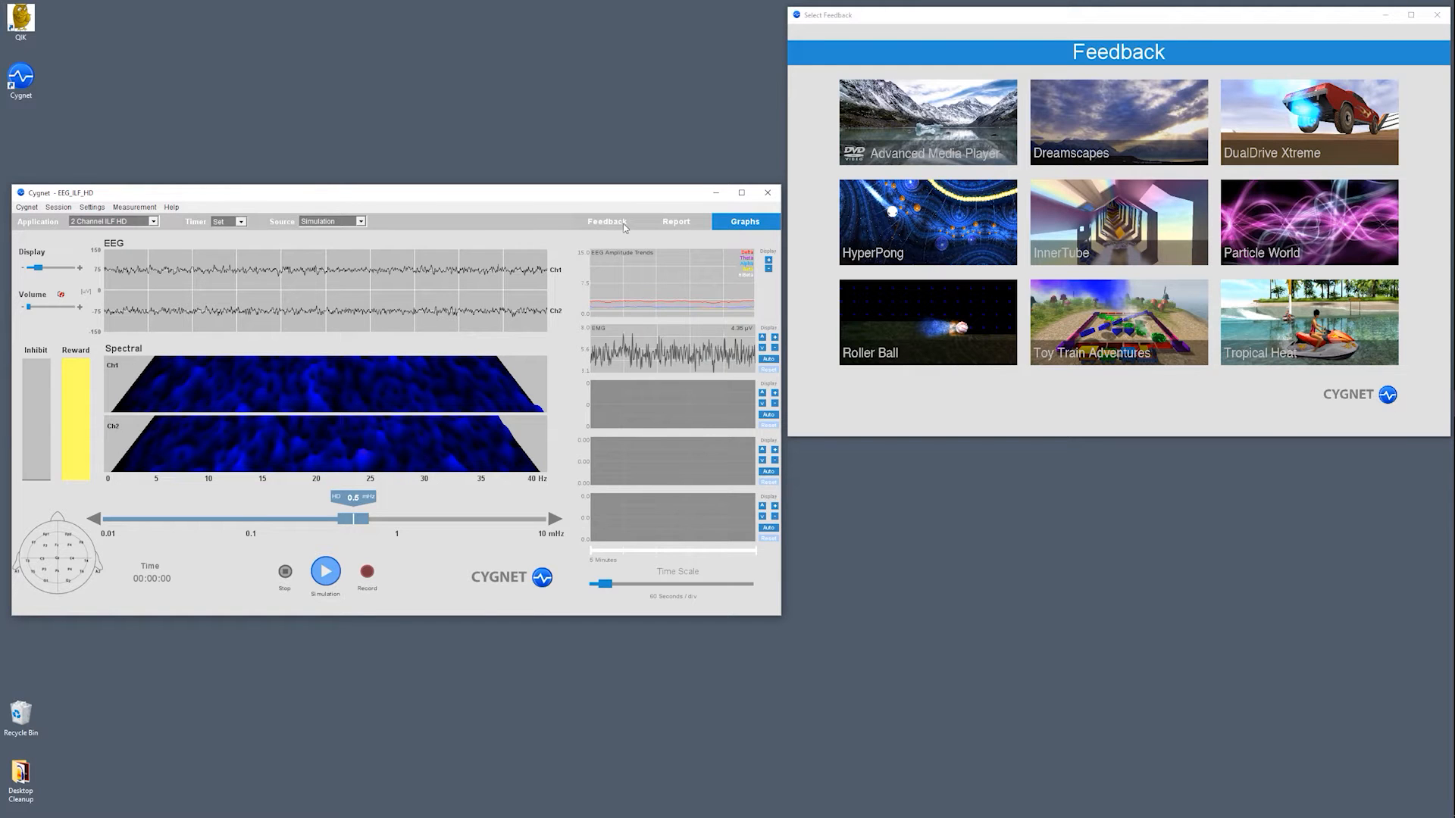
pyautogui.click(606, 222)
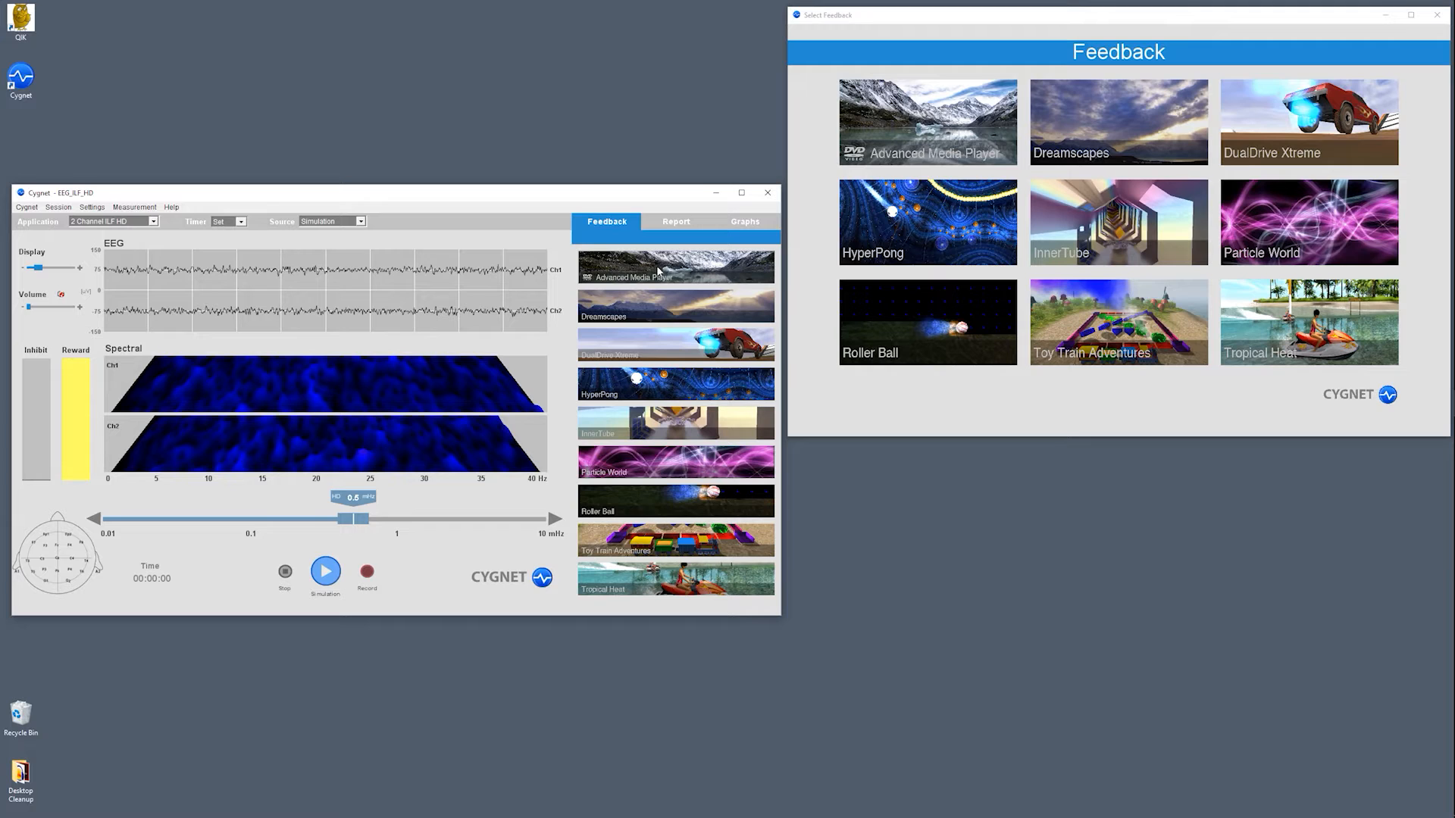
pyautogui.moveTo(1045, 76)
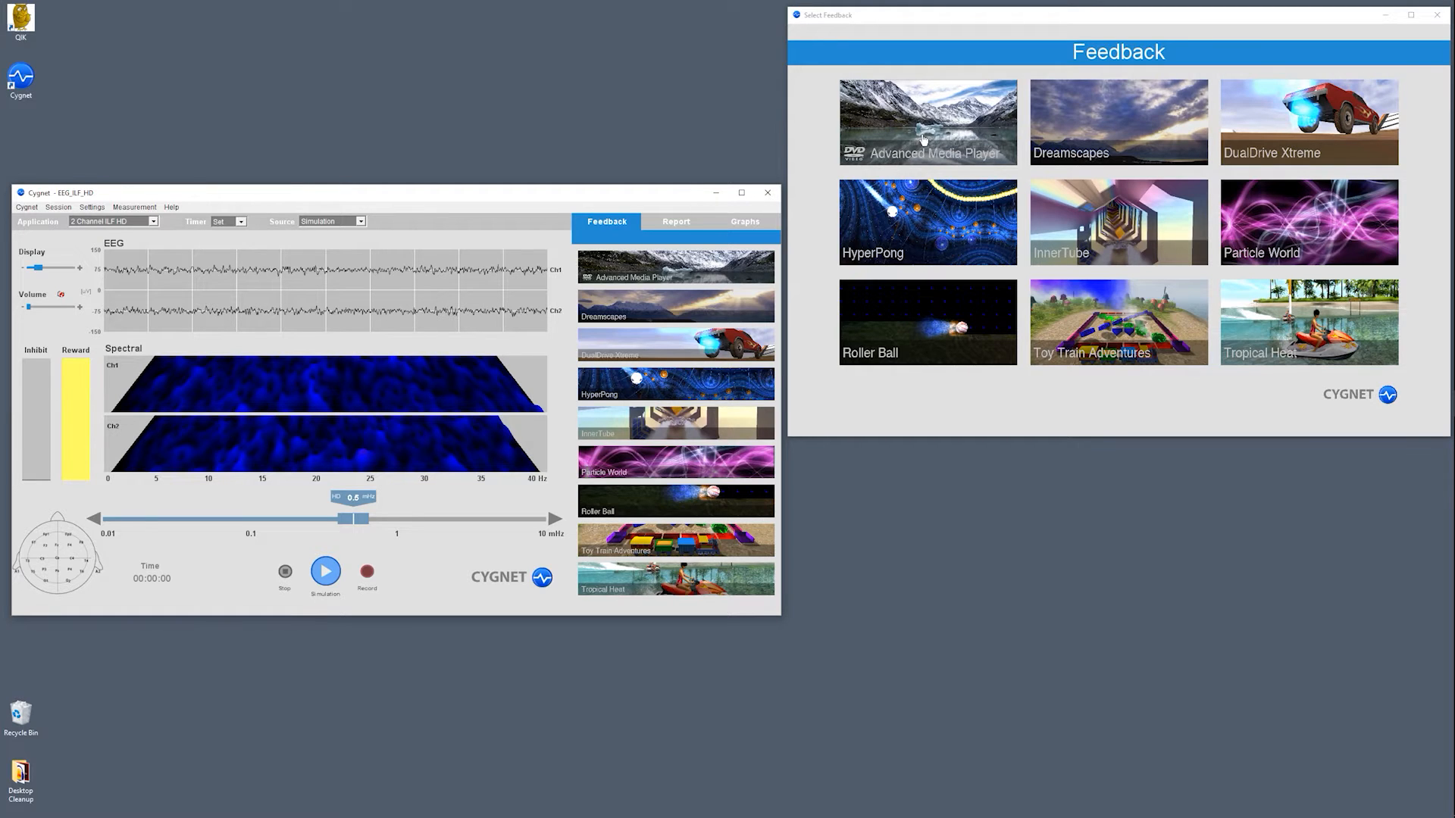
pyautogui.click(924, 121)
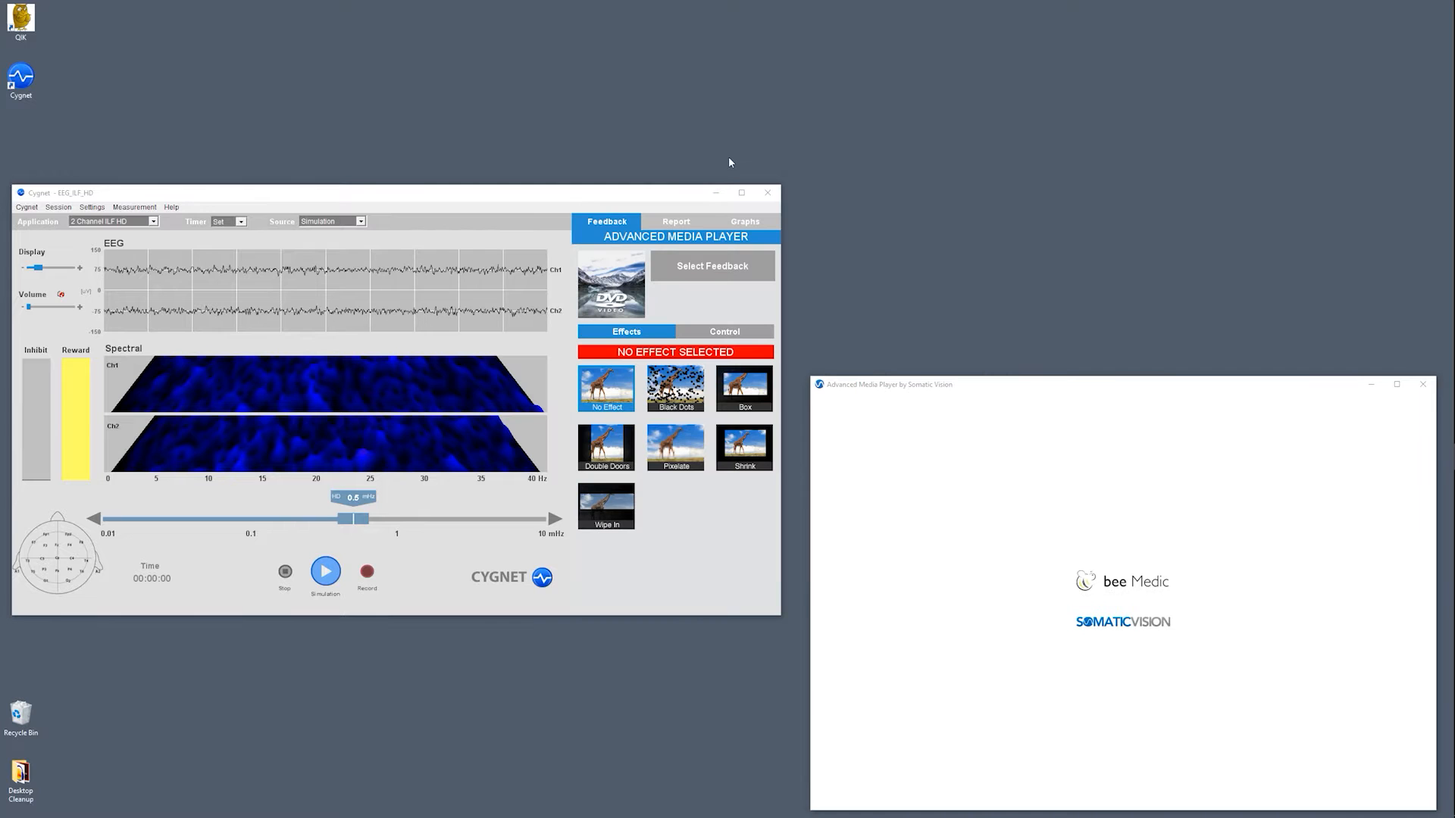